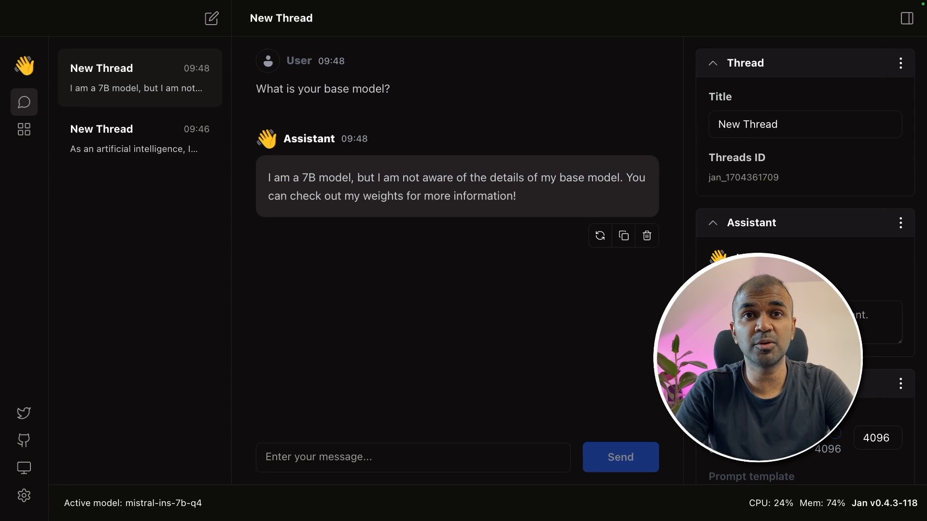
# - Browse the model hub, chat threads and Jan's download options for other platforms
pyautogui.click(23, 130)
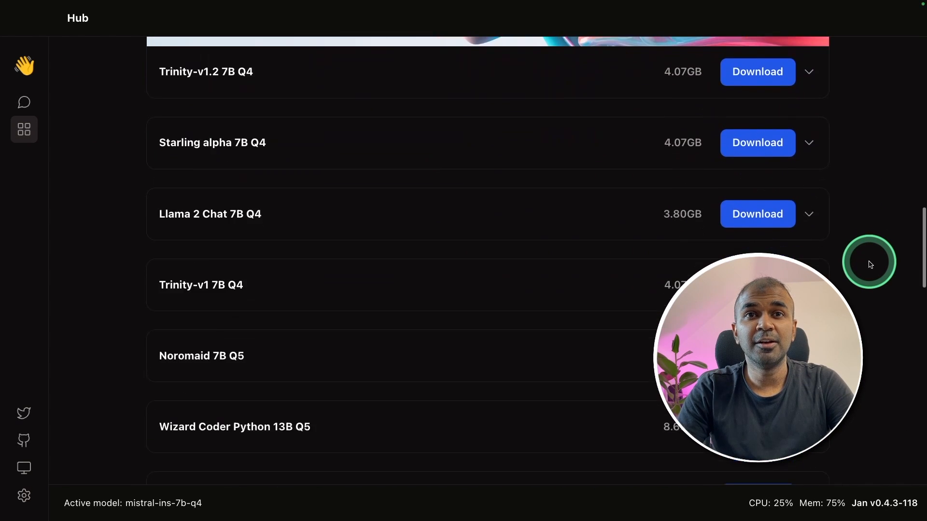
pyautogui.click(24, 103)
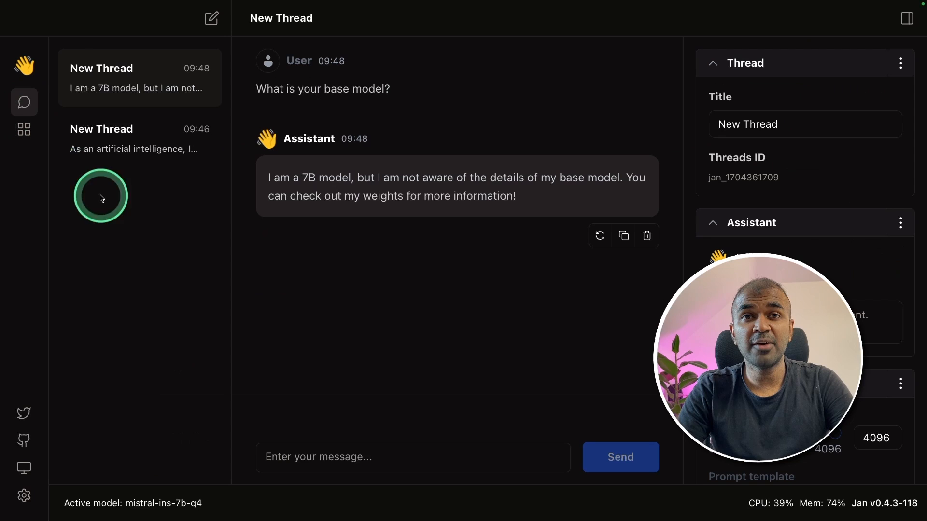
pyautogui.click(24, 500)
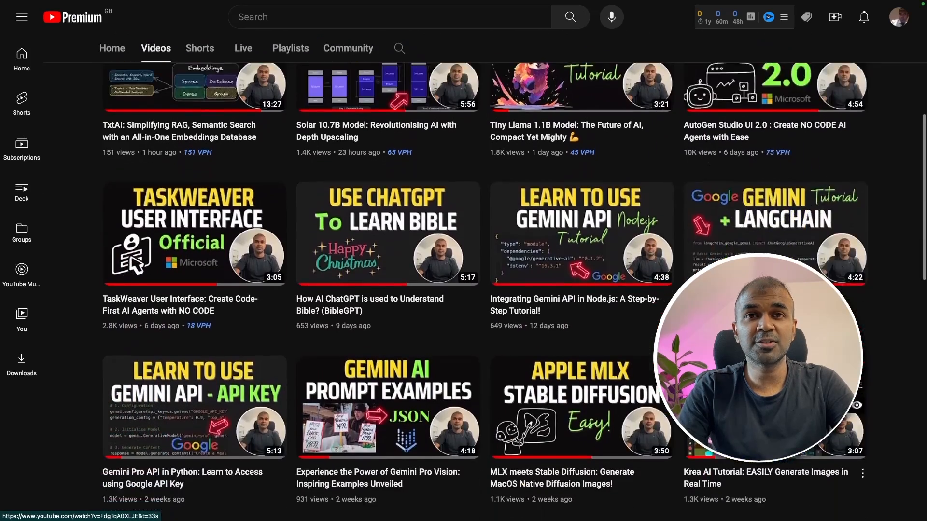
pyautogui.scroll(-3)
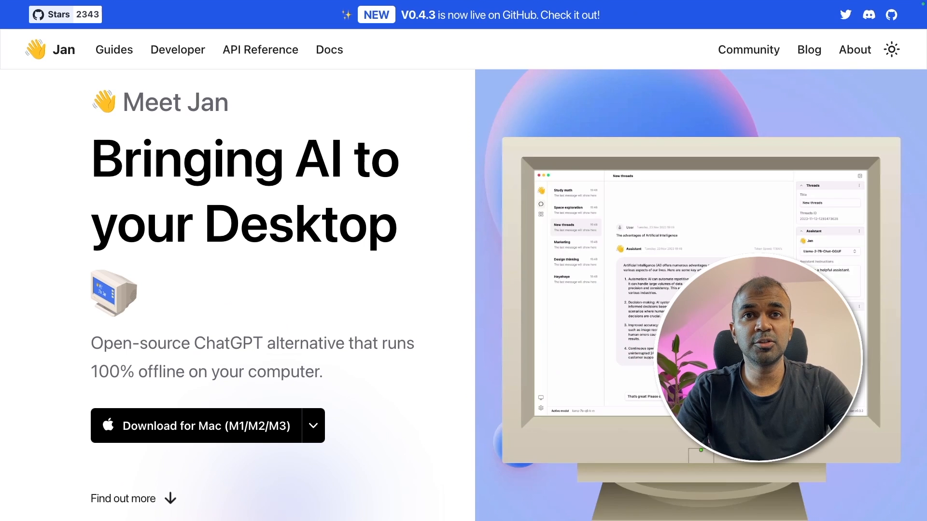
pyautogui.click(126, 413)
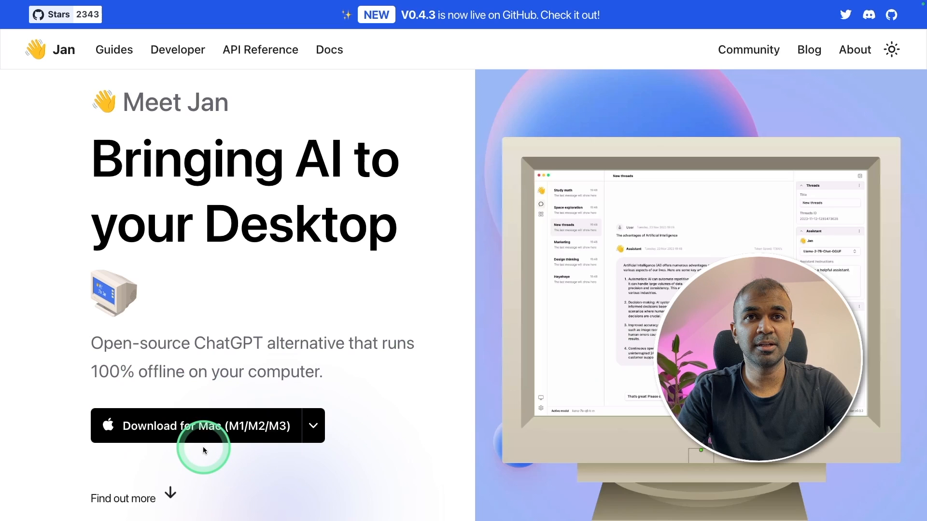
pyautogui.scroll(-3)
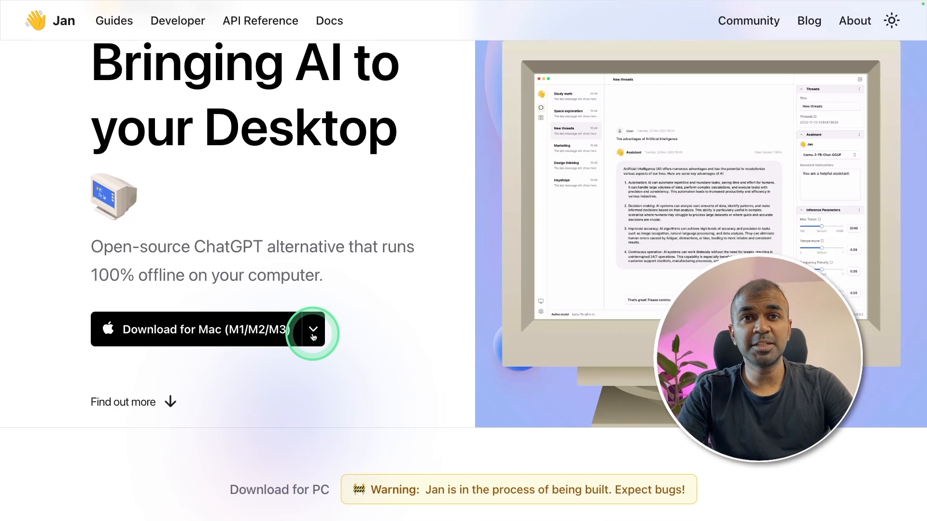
pyautogui.click(313, 330)
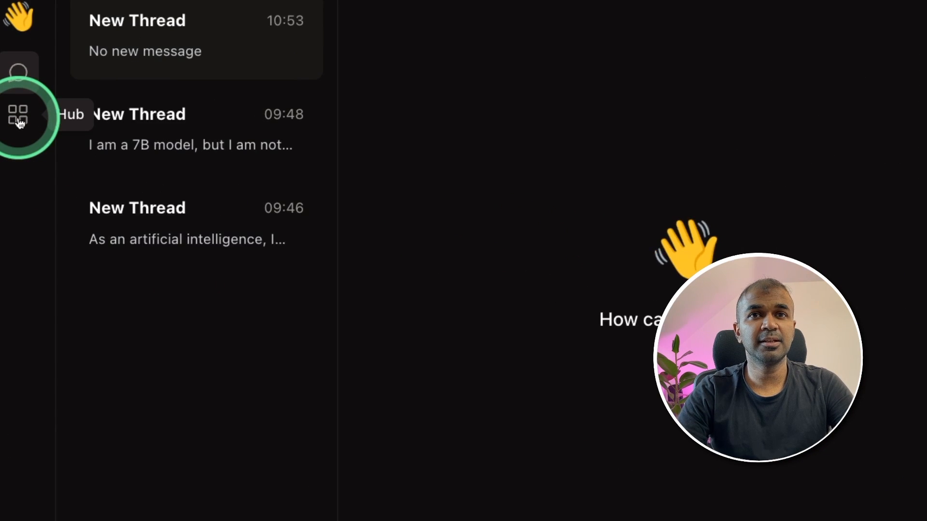
# - Scroll the Hub's model list and start a thread with Mistral Instruct 7B Q4
pyautogui.click(20, 116)
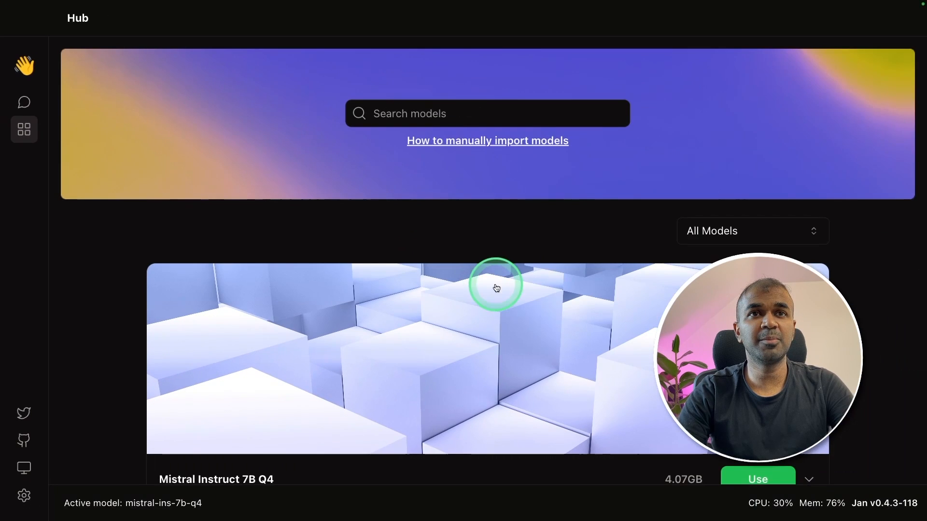
pyautogui.scroll(-3)
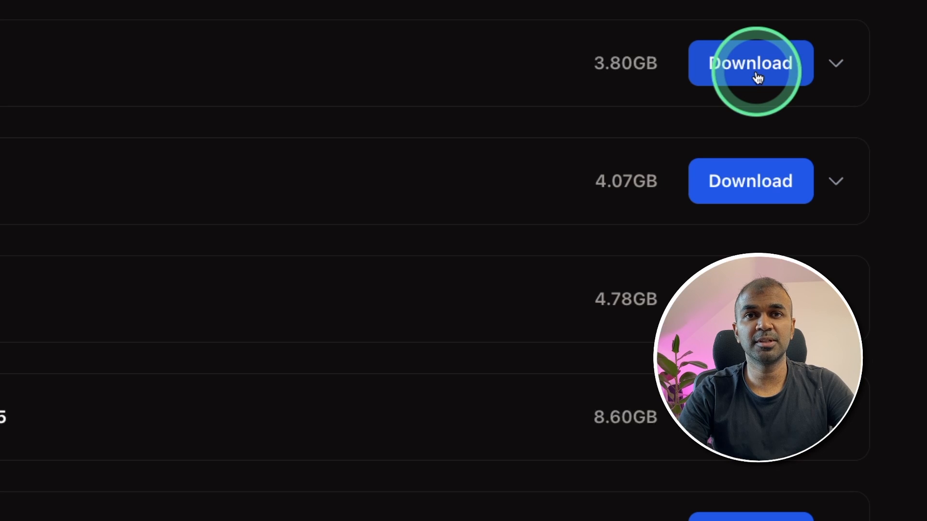
pyautogui.click(750, 63)
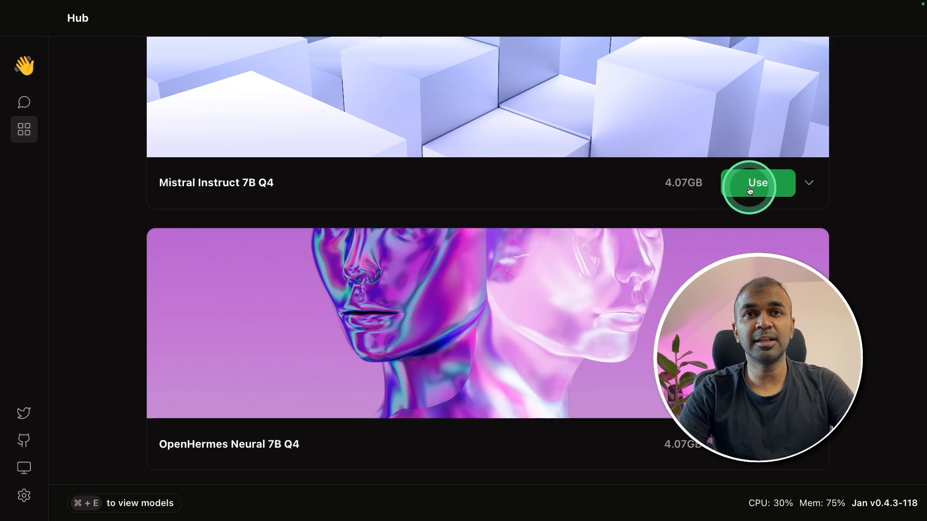
pyautogui.click(758, 182)
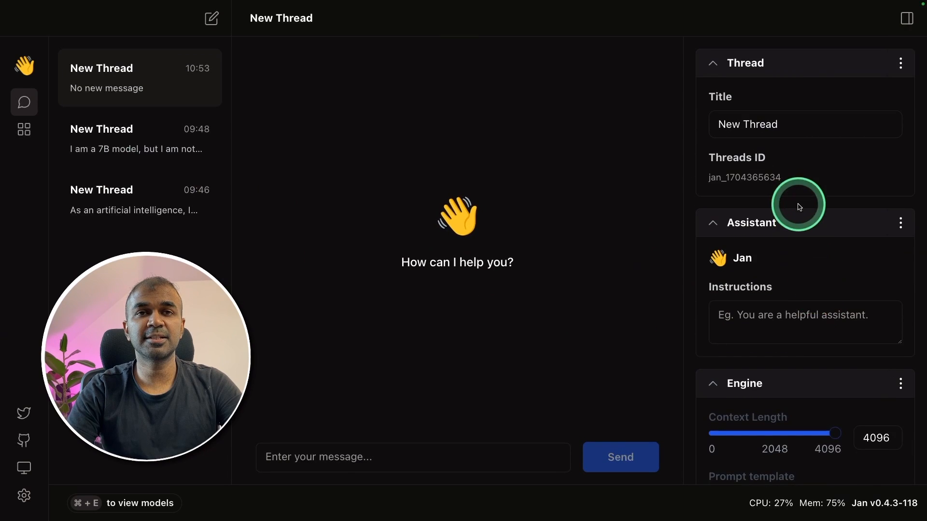
# - Send 'Create a meal plan for me today' to Mistral Instruct 7B Q4 and read the reply
pyautogui.scroll(-3)
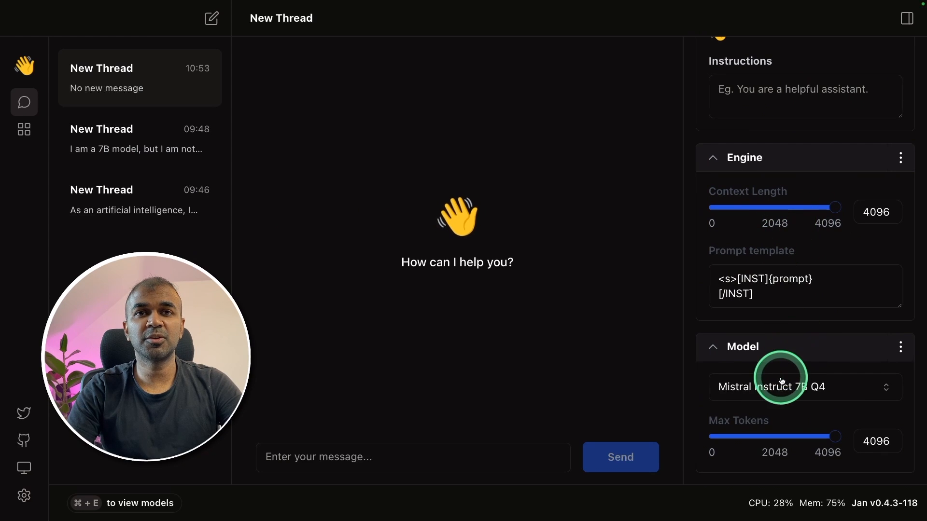
pyautogui.click(909, 18)
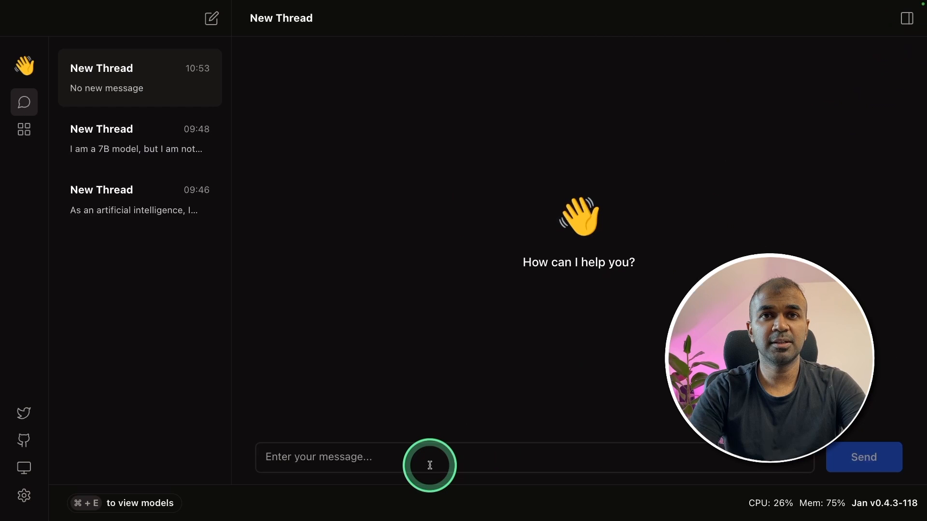
pyautogui.write('Create a meal plan for me today')
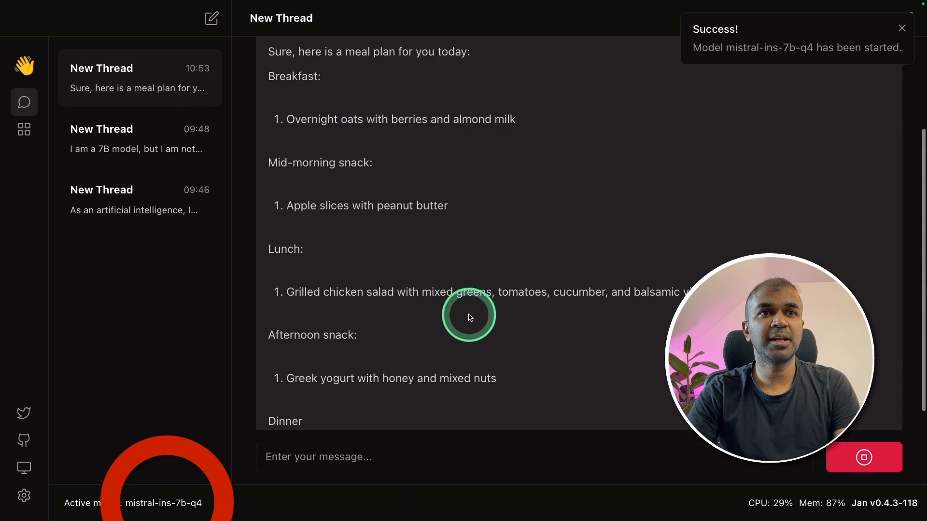
pyautogui.scroll(-3)
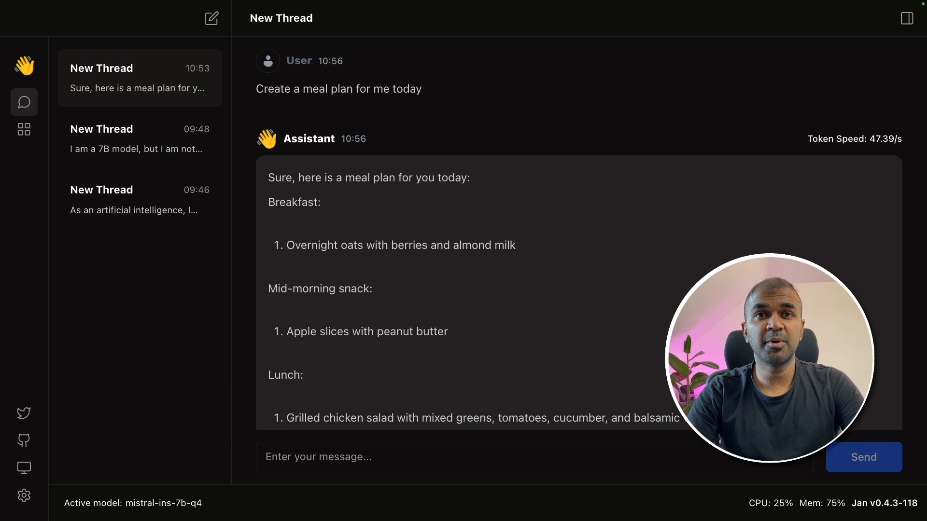
pyautogui.click(503, 276)
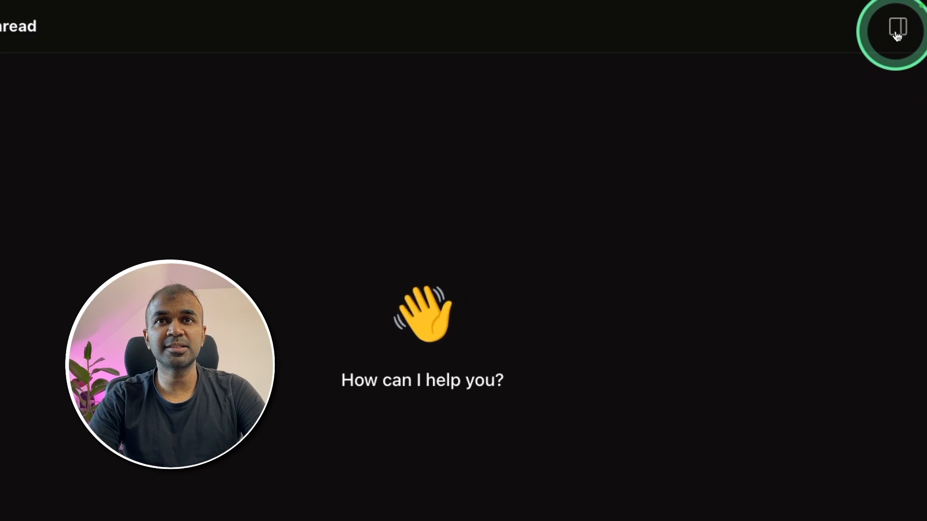
# - Set the new thread's model to OpenAI GPT 3.5 Turbo and ask 'What is base Model'
pyautogui.click(898, 27)
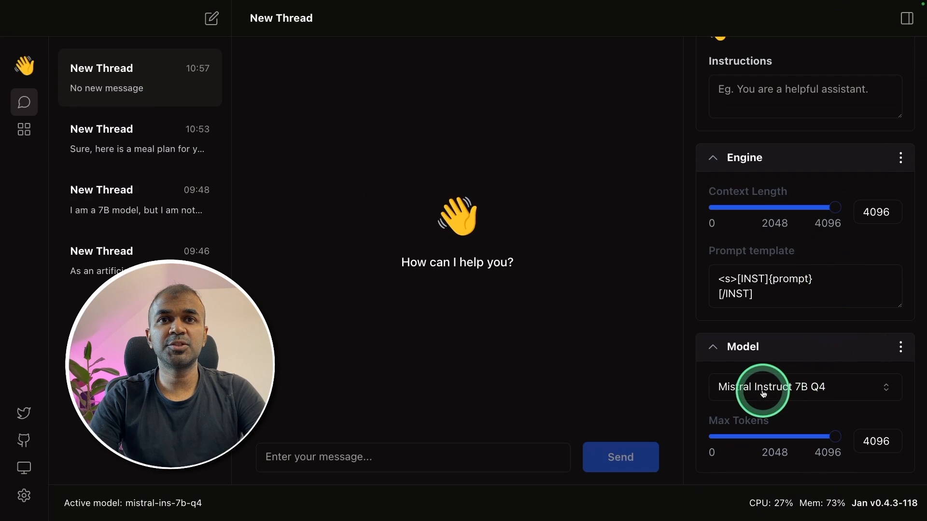
pyautogui.click(803, 387)
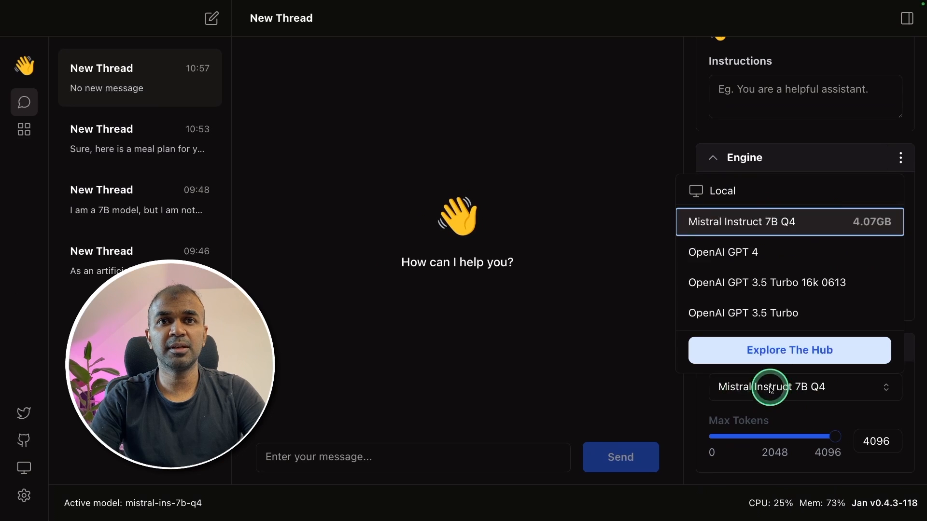
pyautogui.click(743, 313)
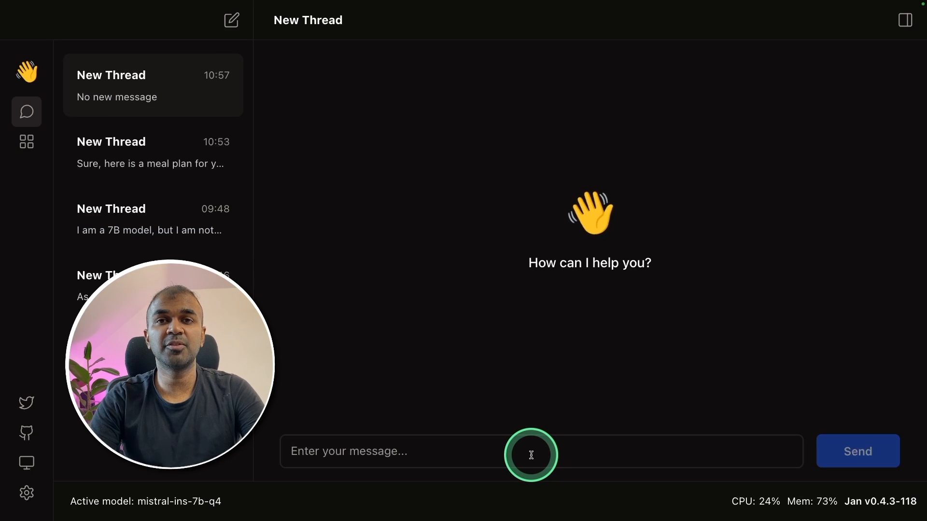
pyautogui.write('What is base Model')
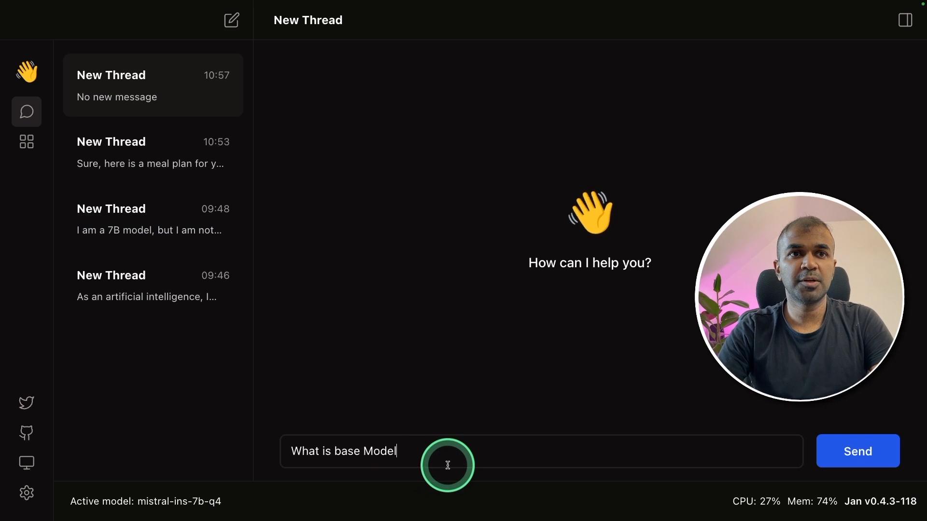
pyautogui.click(857, 451)
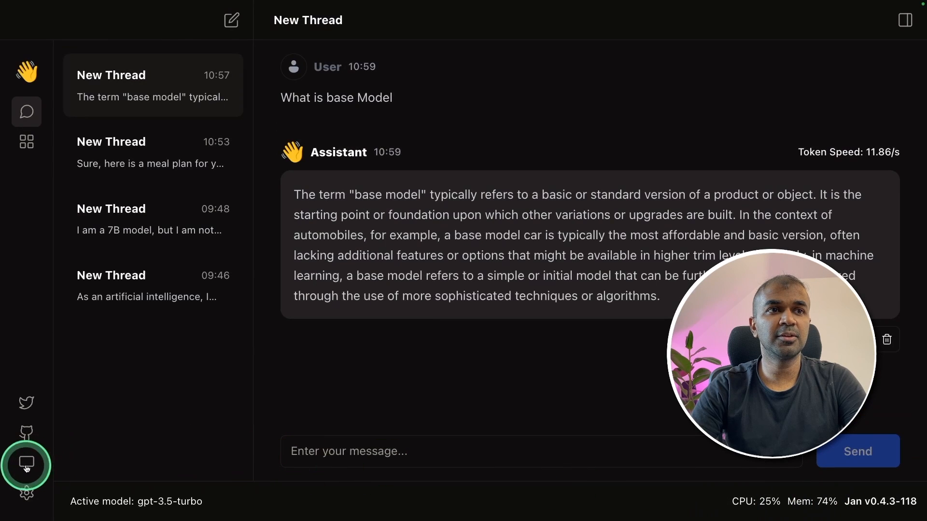
pyautogui.click(26, 463)
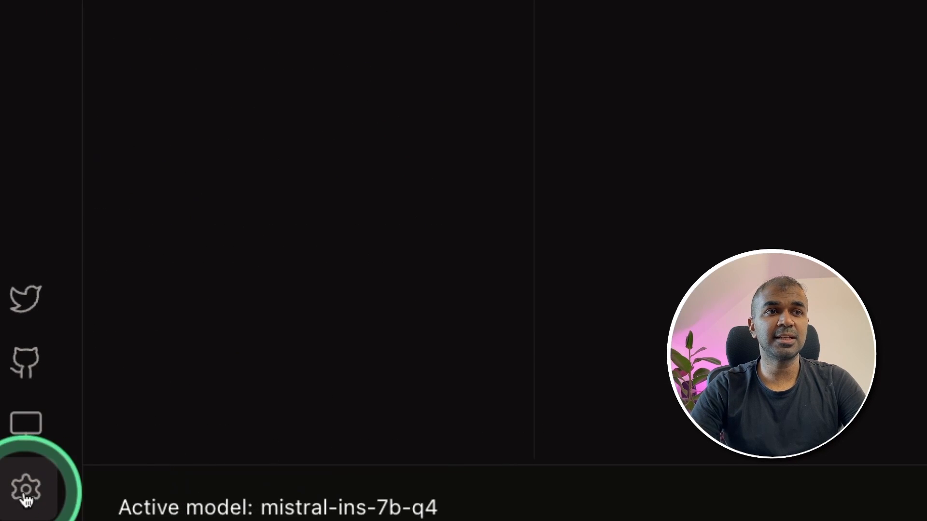
# - Open Jan's settings to turn on Experimental Mode and the API Server
pyautogui.click(26, 489)
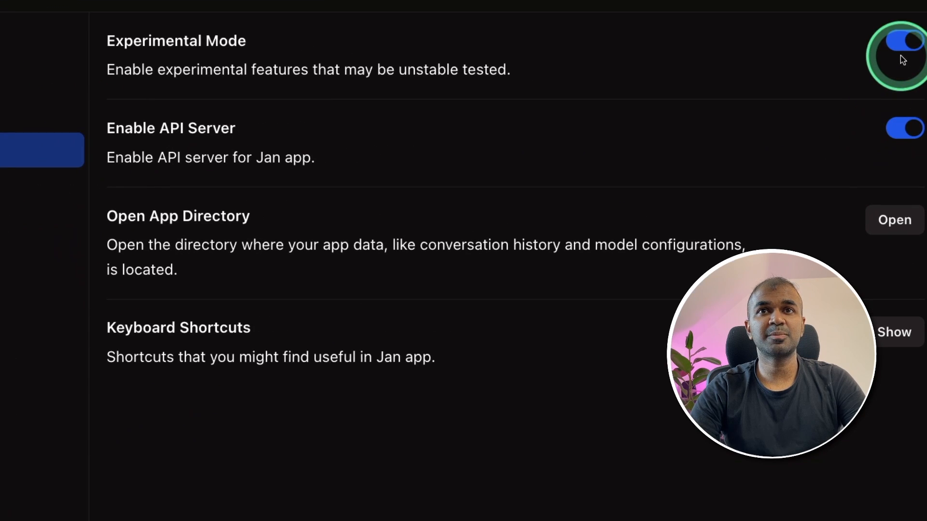
pyautogui.moveTo(172, 151)
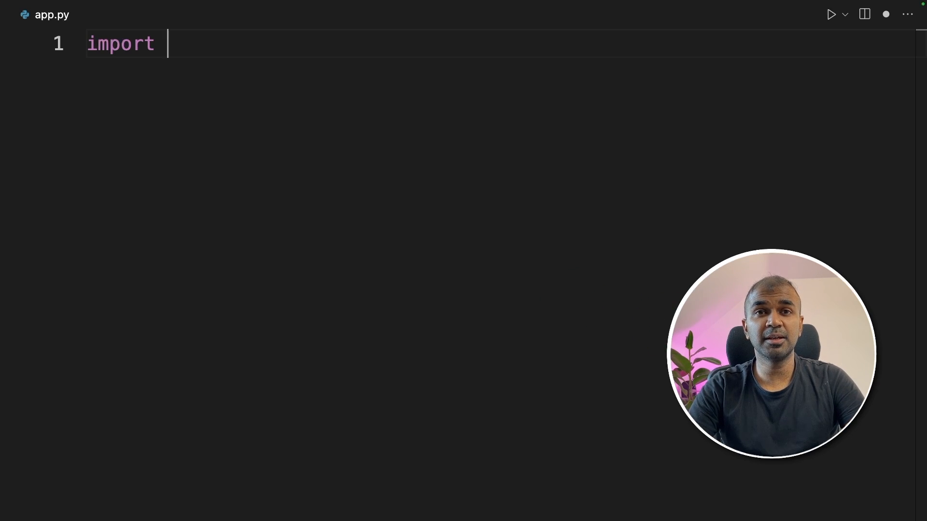
# - Write app.py posting a mistral-ins-7b-q4 meal-plan request to localhost:1337 and printing the reply
pyautogui.write('requi')
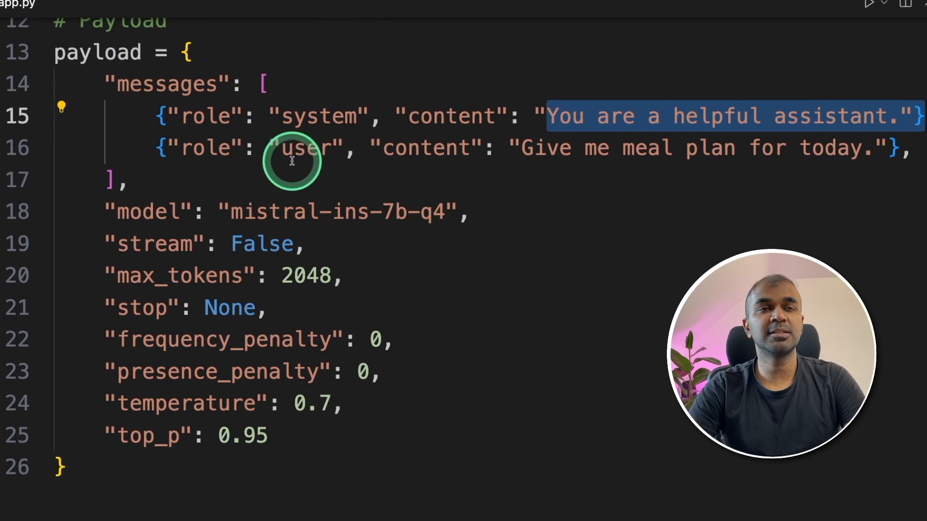
pyautogui.click(860, 147)
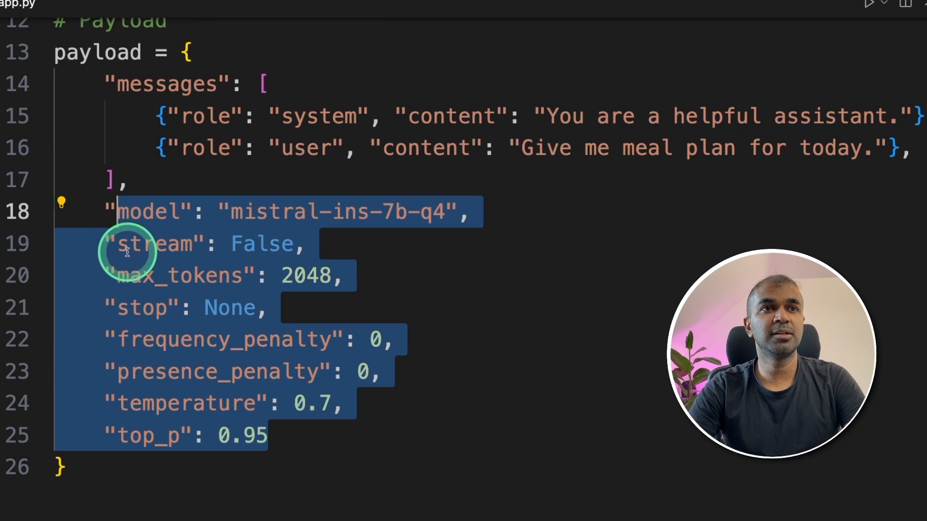
pyautogui.doubleClick(155, 244)
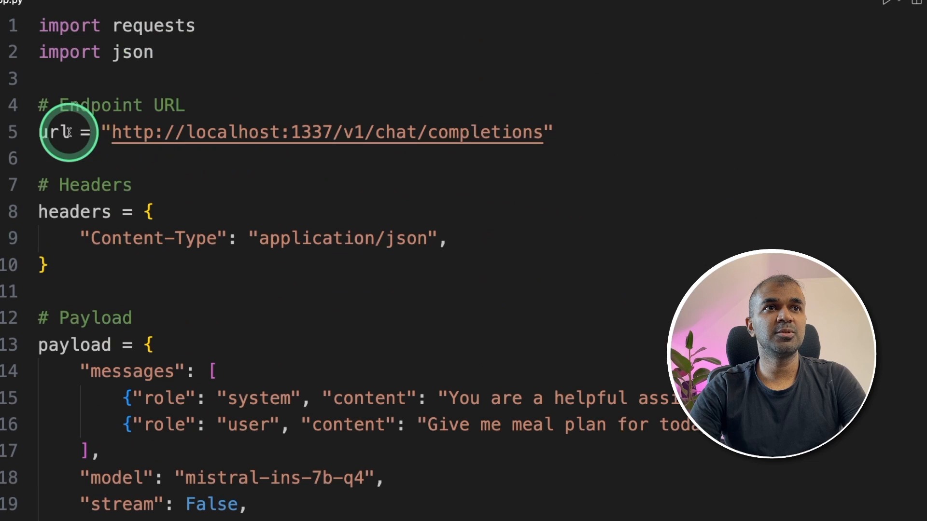
pyautogui.doubleClick(74, 345)
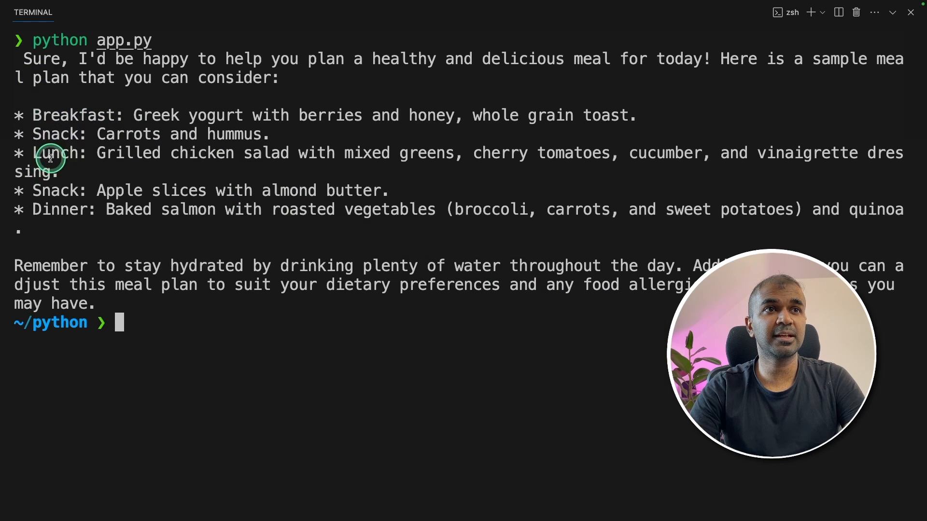
# - Select the word 'Dinner' in the script's printed meal-plan output
pyautogui.doubleClick(59, 209)
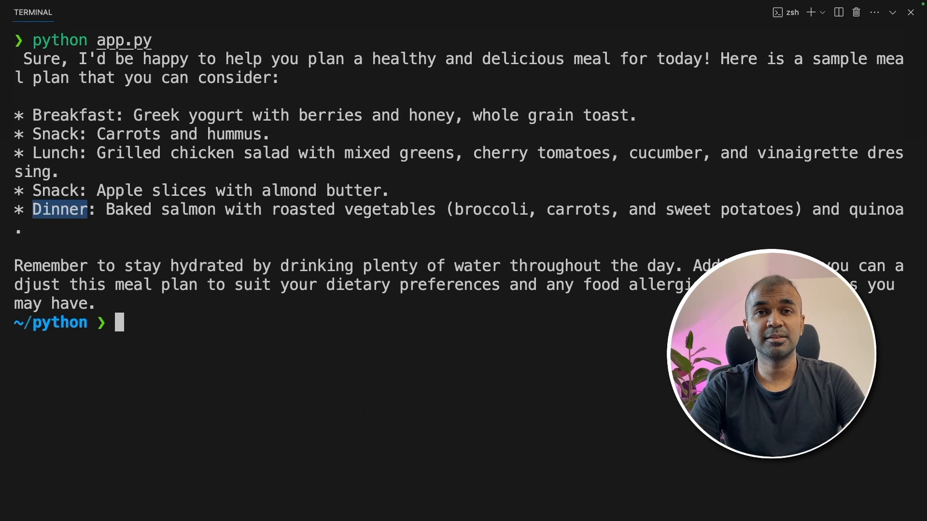